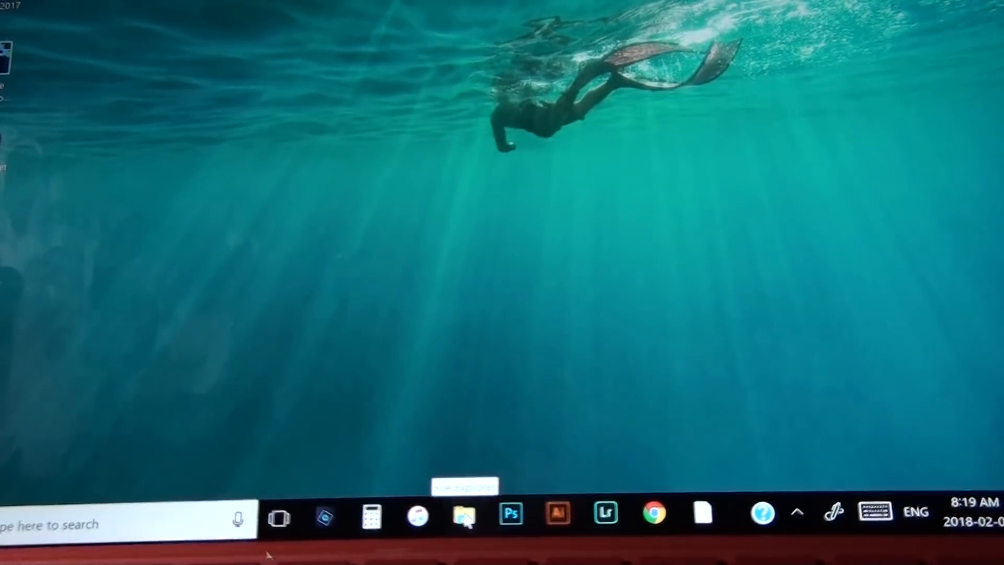
Step: Open File Explorer from the taskbar and browse the Quick access folder list
click(462, 514)
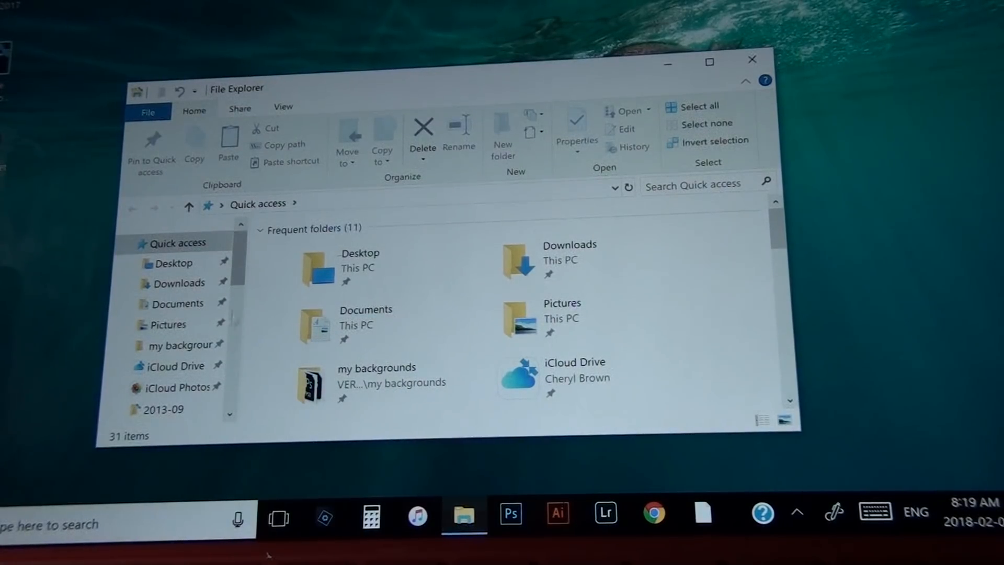
scroll(down, 3)
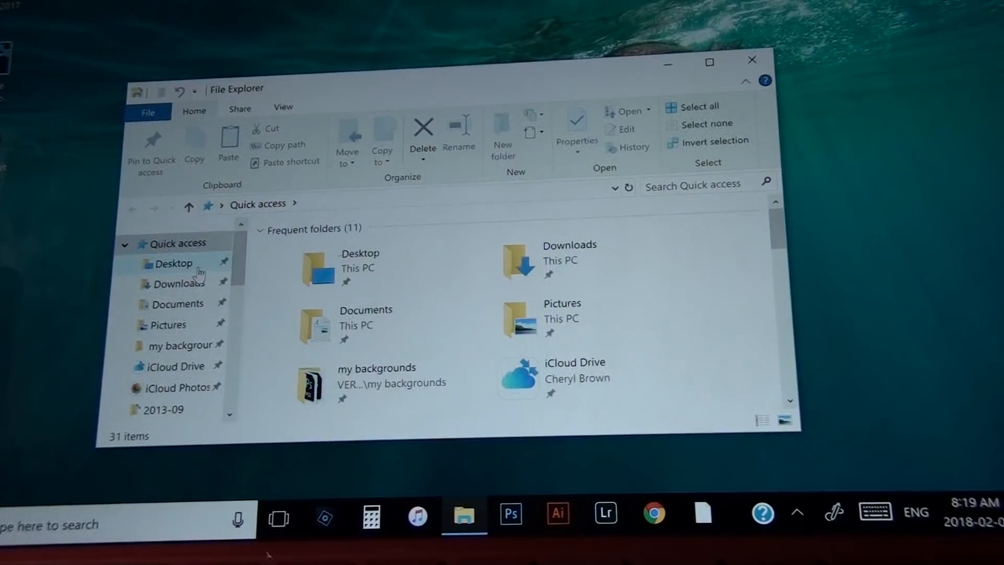
Step: Navigate from Desktop to the ladies portrait folder on VERBATIM HD (D:), then show View options
click(173, 263)
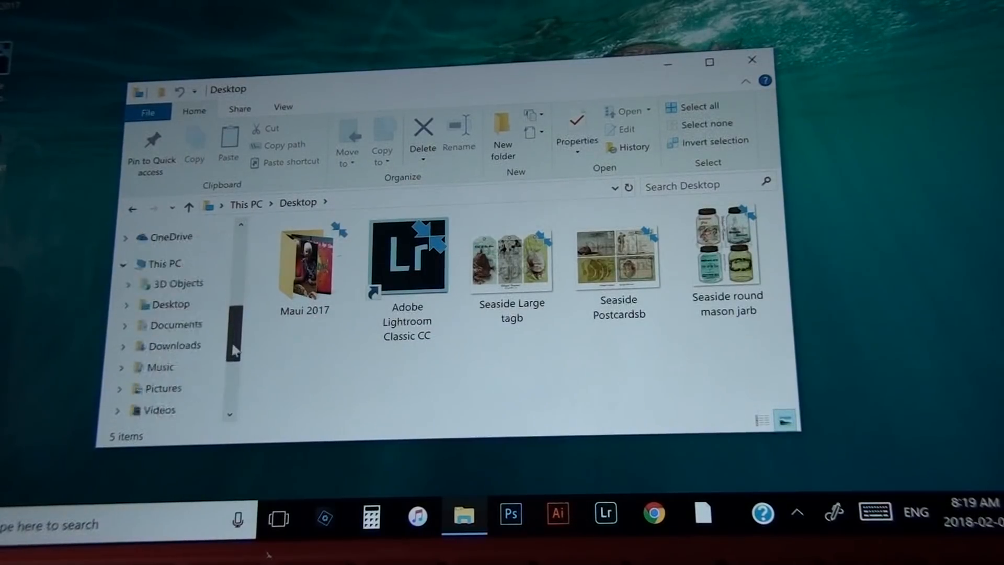
scroll(down, 3)
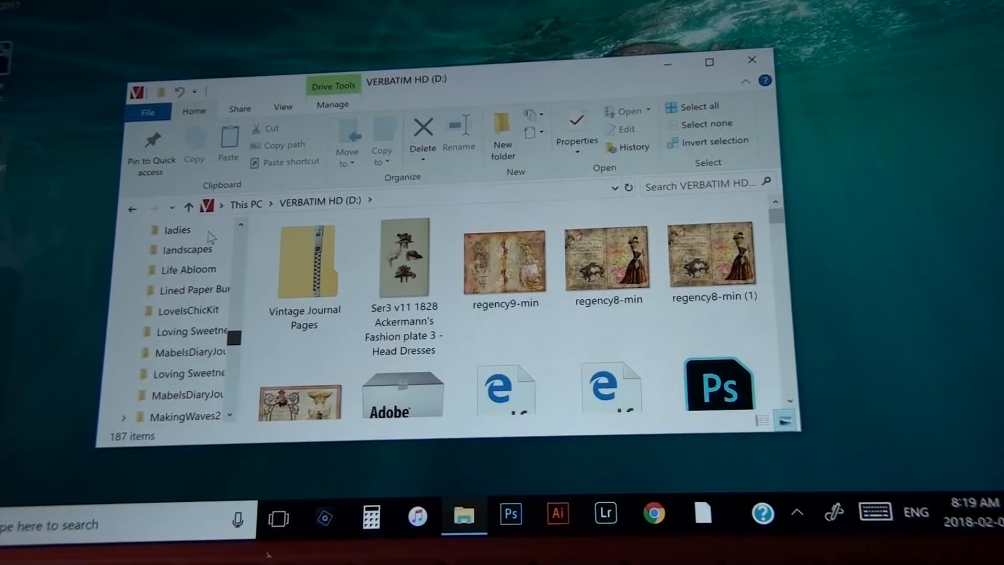
click(189, 228)
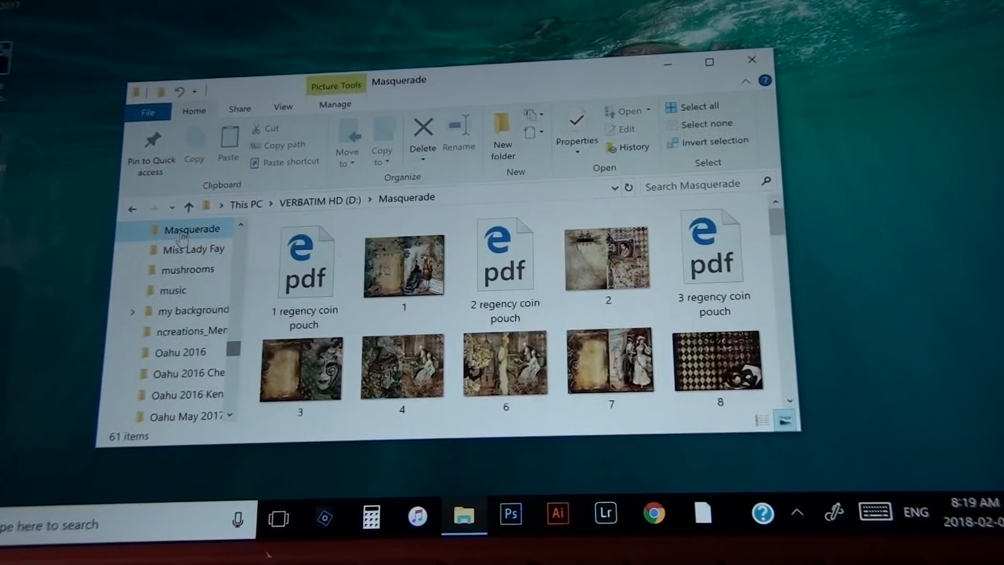
click(131, 209)
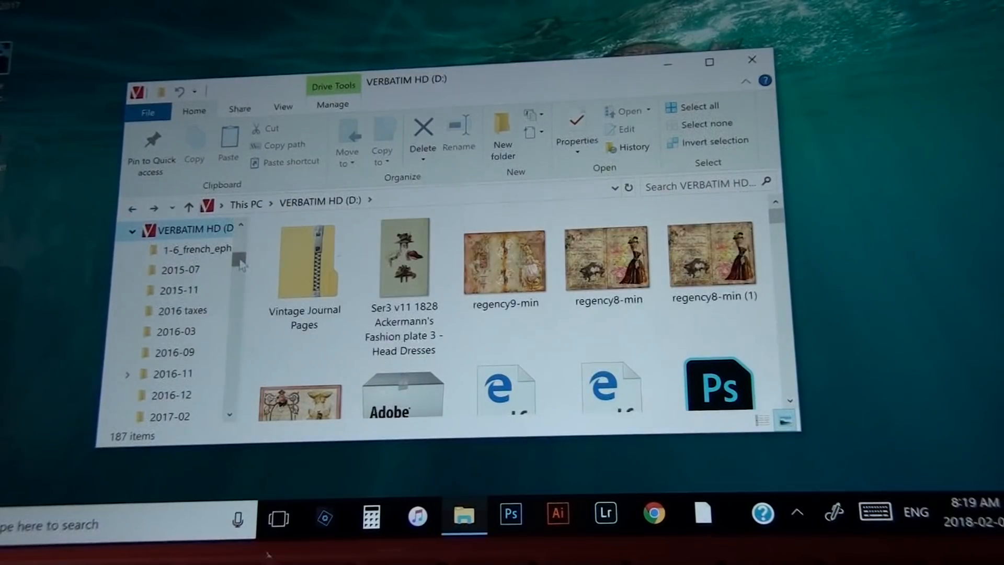
scroll(down, 3)
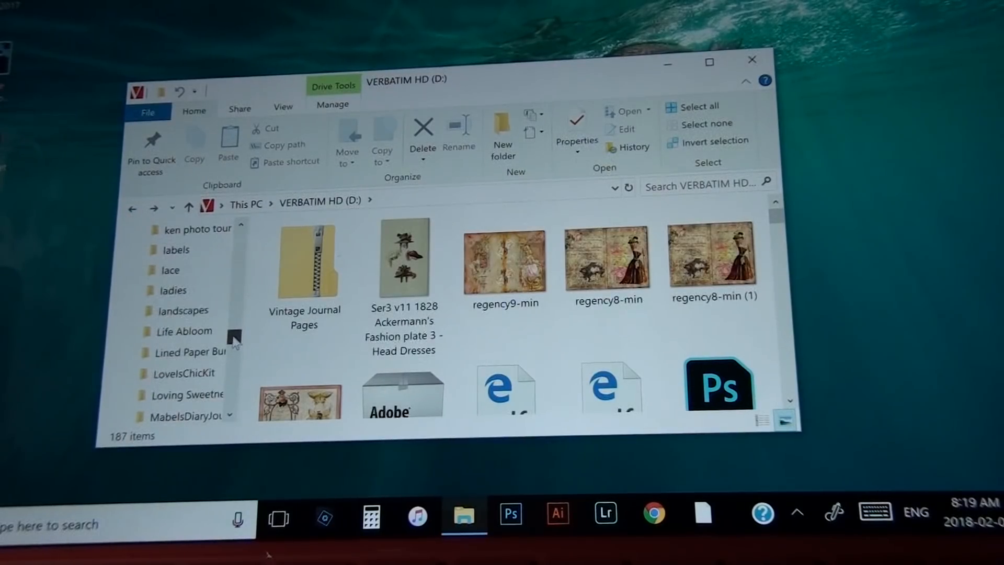
click(174, 290)
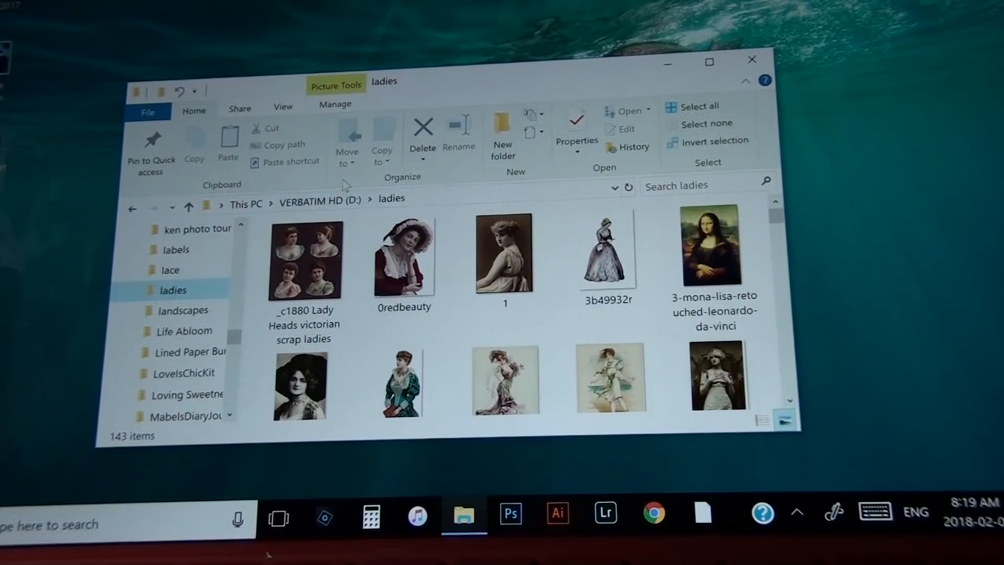
click(282, 107)
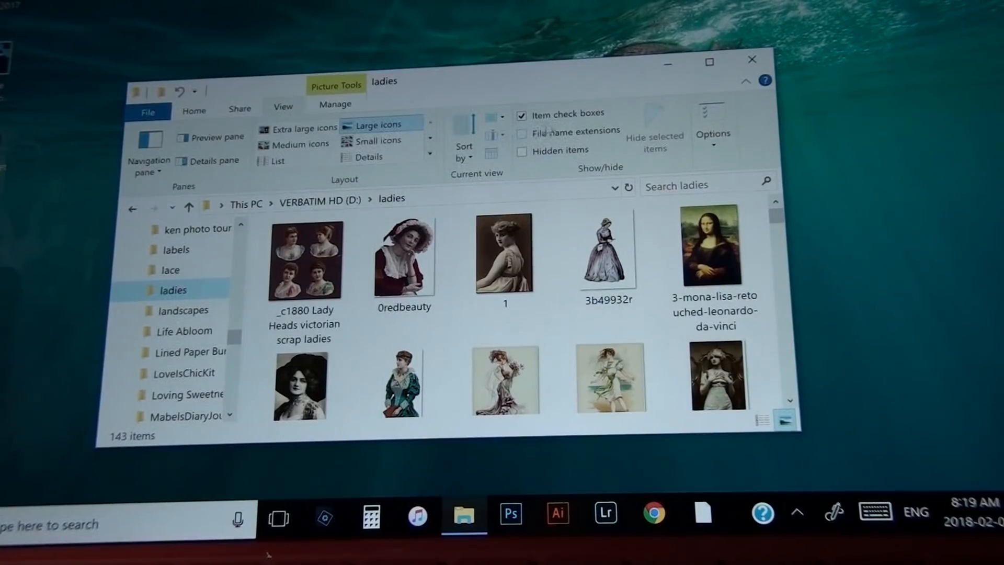
Step: Enable item check boxes and tick portraits including photo 1 and the woman in a dark hat
click(521, 114)
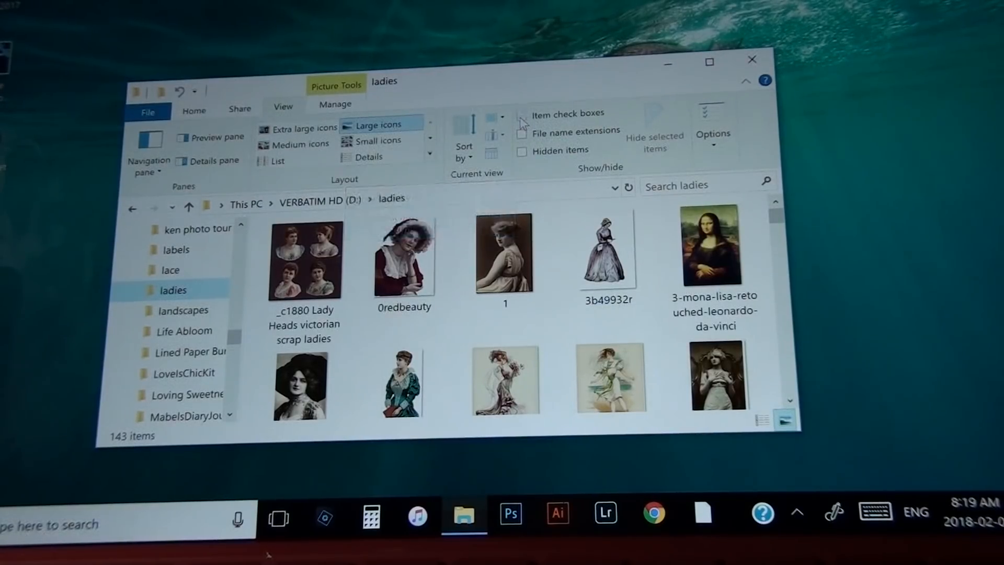
click(523, 113)
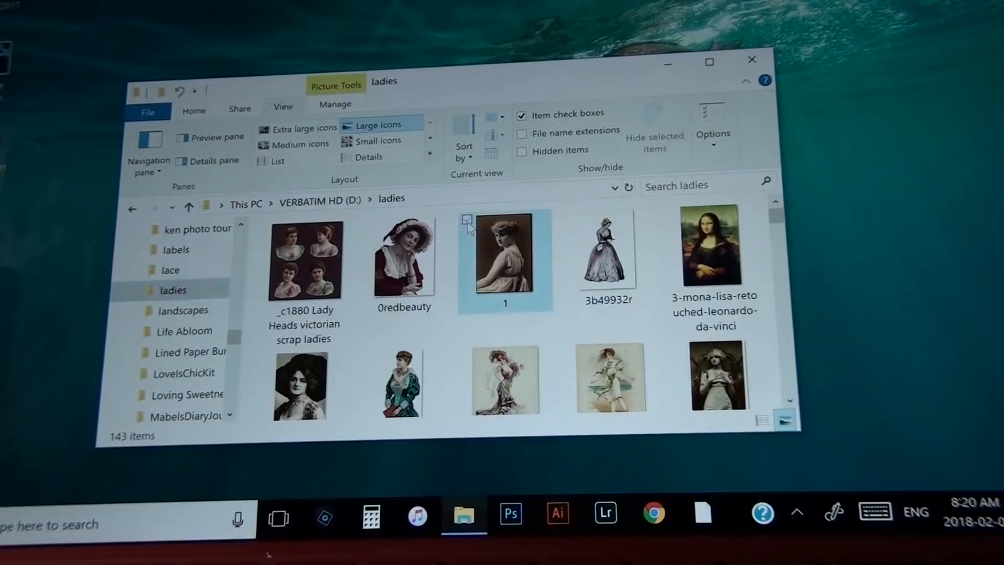
click(467, 220)
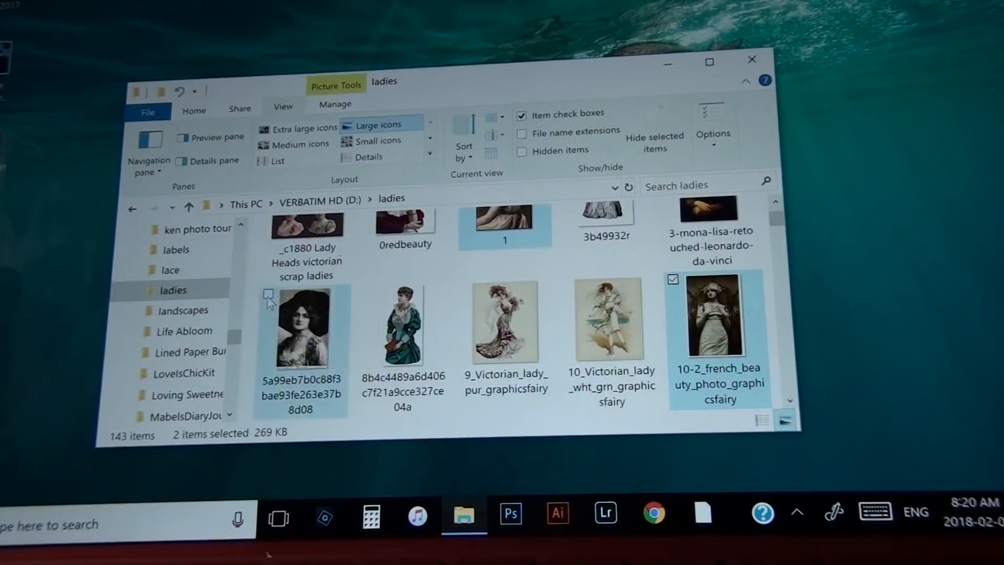
click(268, 294)
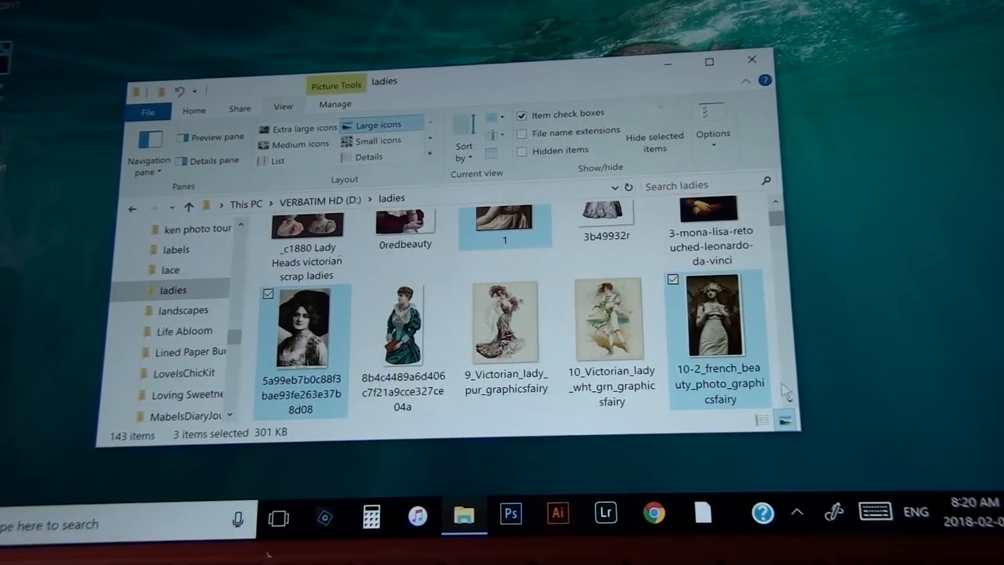
scroll(down, 3)
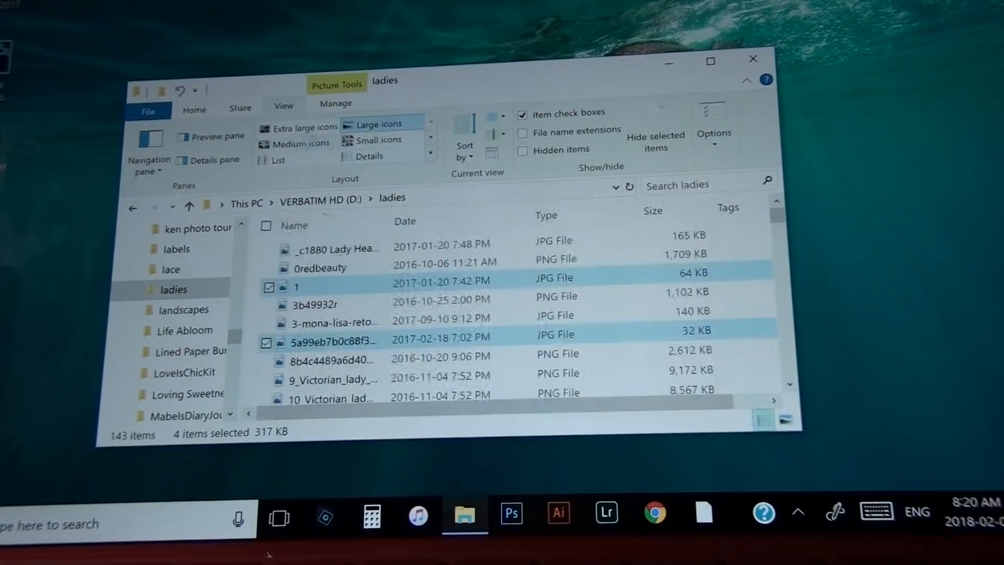
Step: Print the four ticked portraits from the Share tab's Send group
click(240, 108)
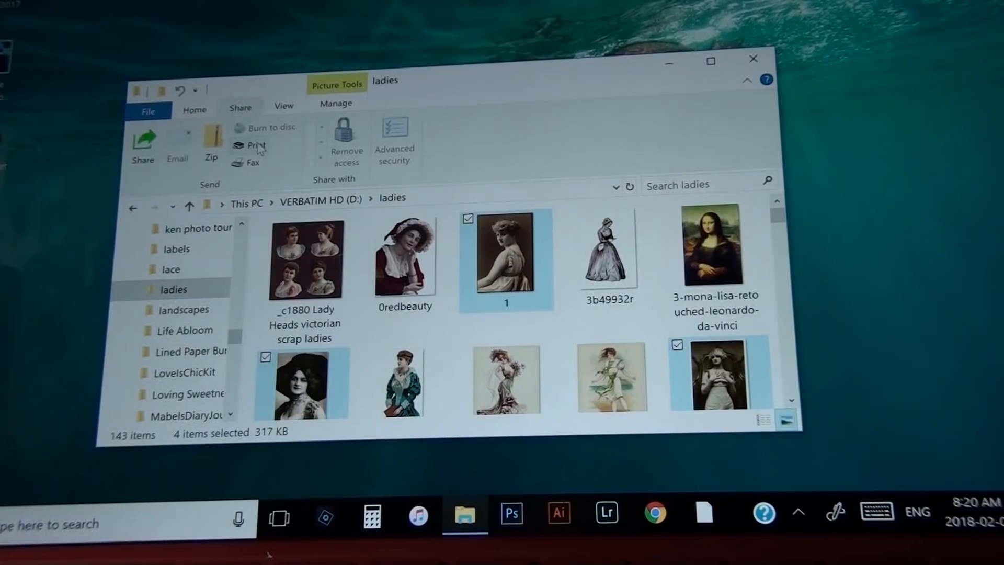
mouse_move(257, 145)
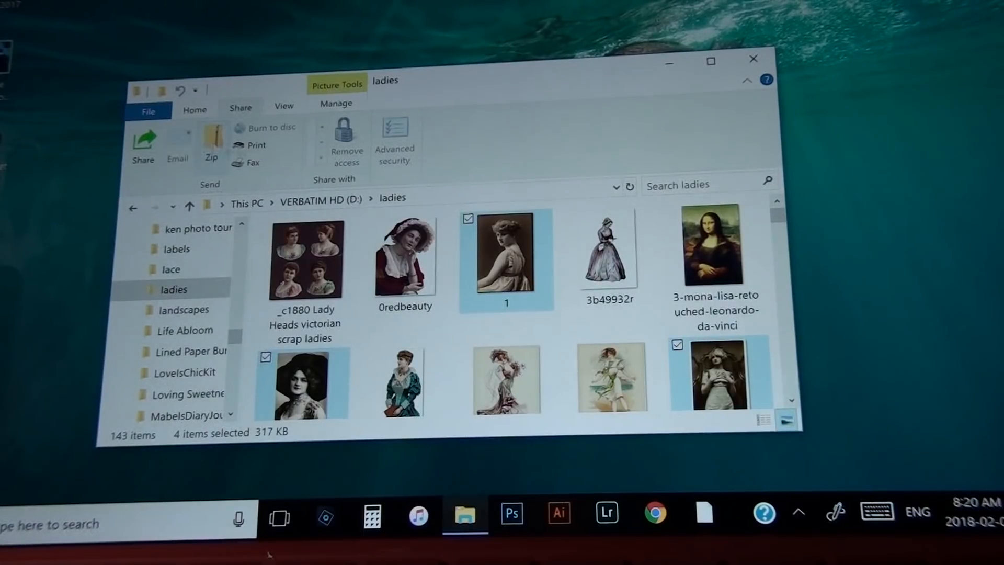
mouse_move(269, 151)
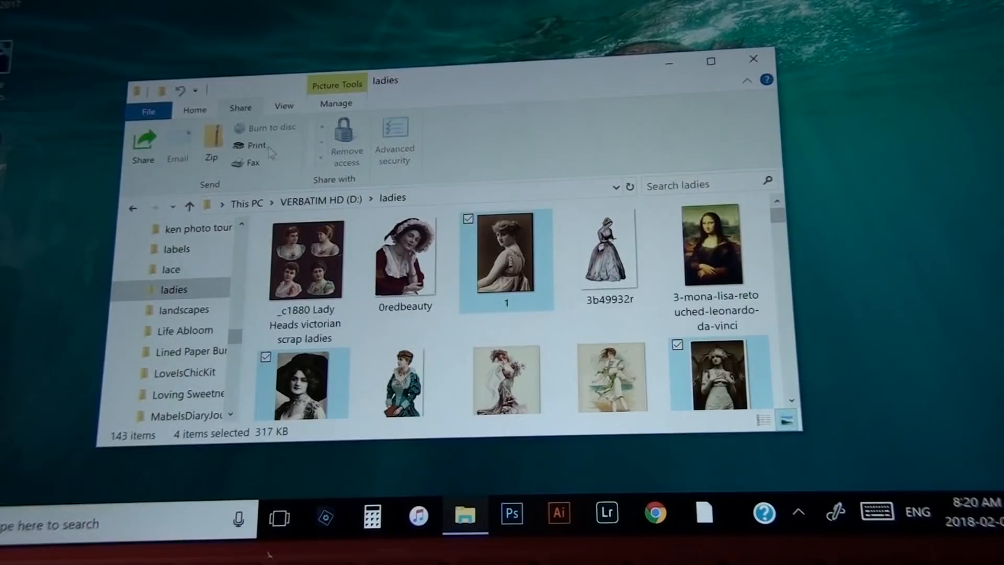
mouse_move(256, 145)
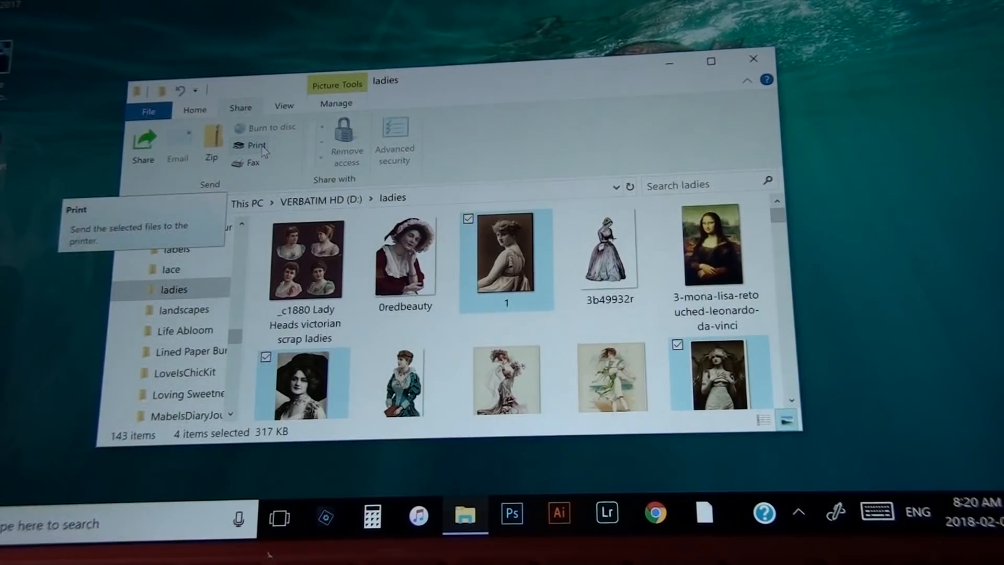
click(256, 146)
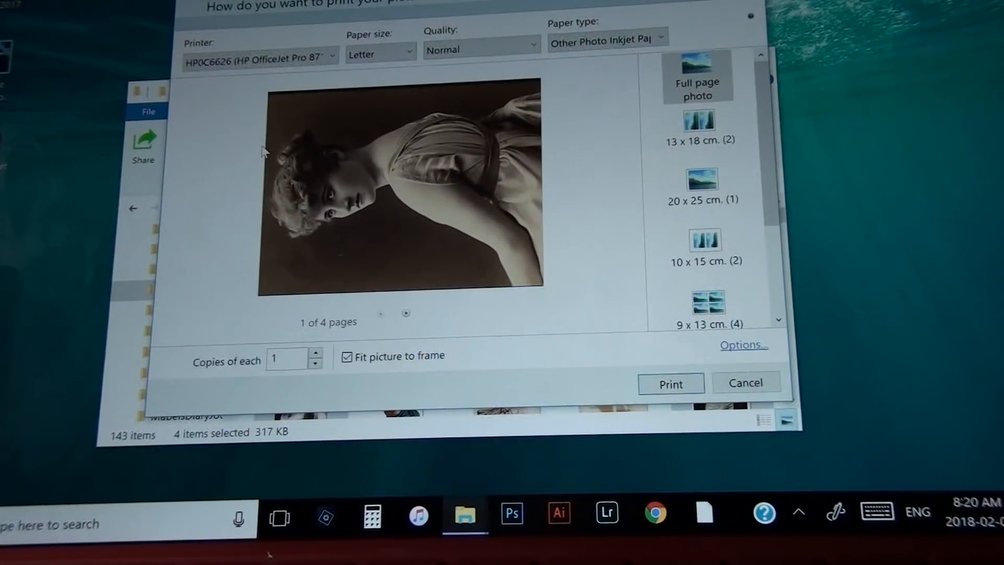
mouse_move(595, 189)
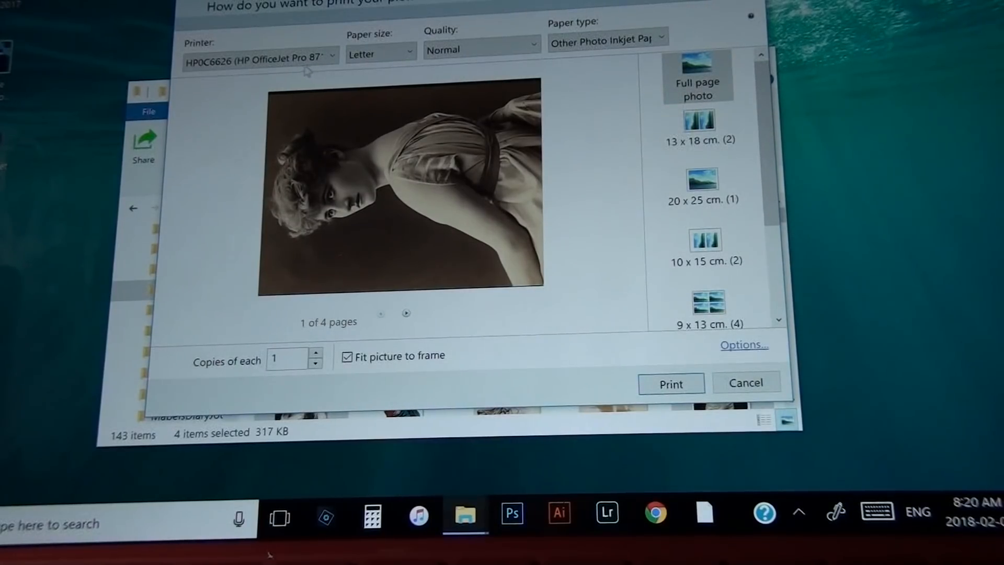
mouse_move(260, 57)
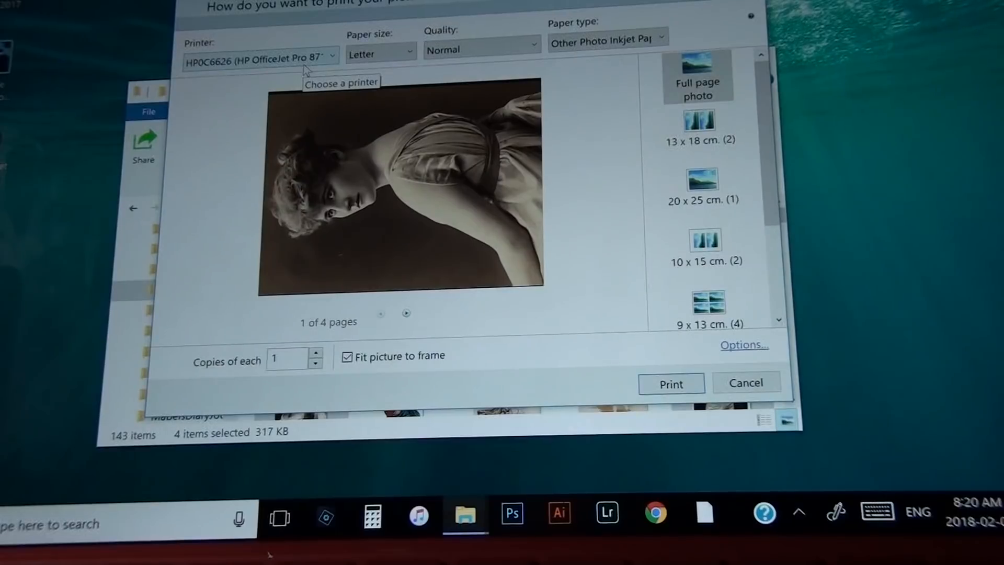
mouse_move(381, 51)
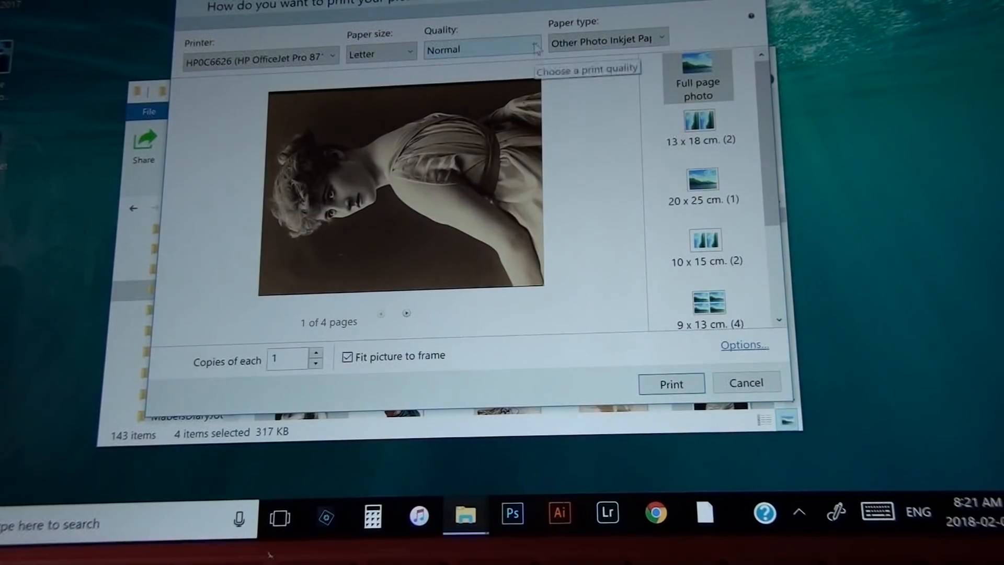
click(480, 49)
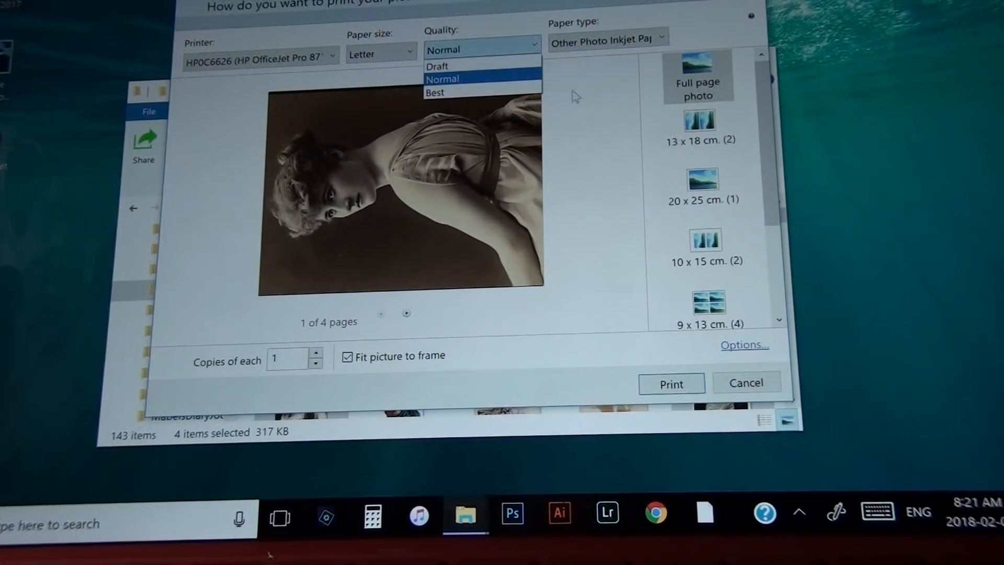
click(442, 78)
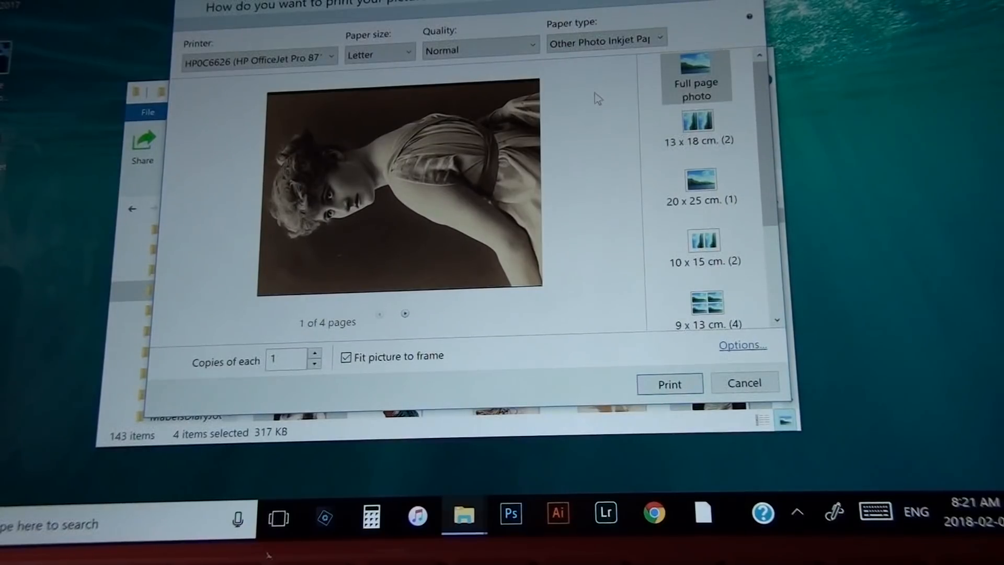
mouse_move(589, 231)
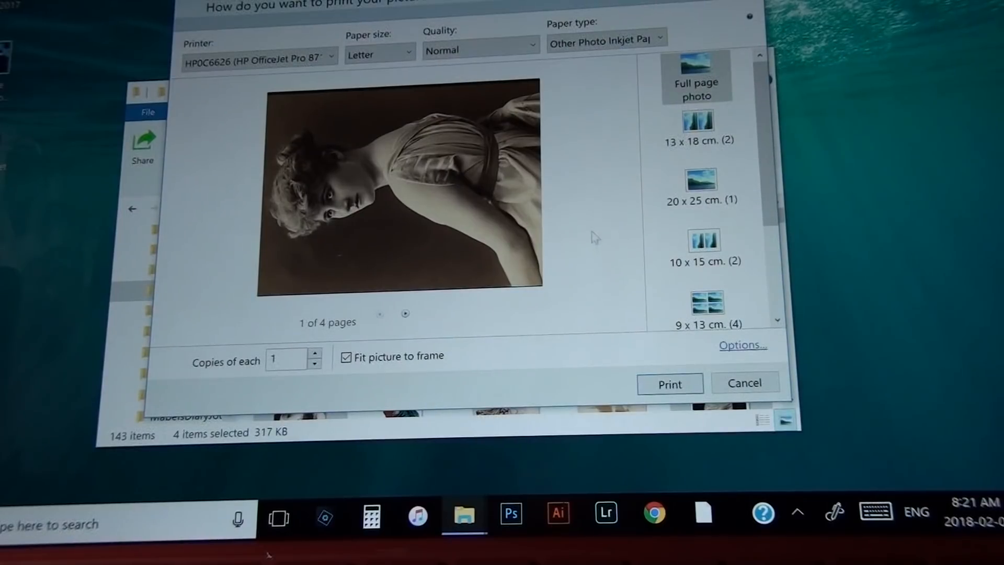
mouse_move(707, 305)
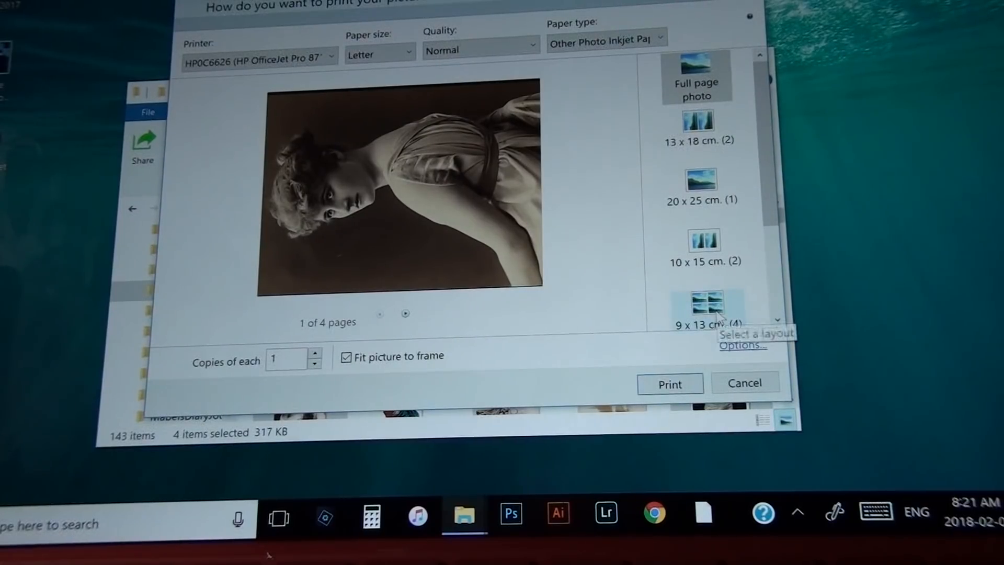
Step: Choose the 9 x 13 cm (4) layout and turn off Fit picture to frame
click(707, 304)
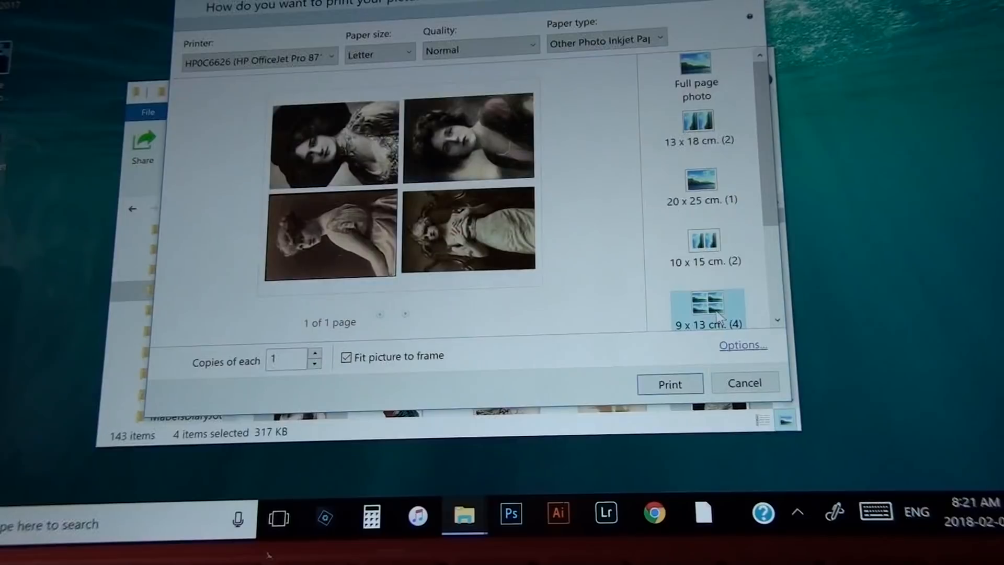
mouse_move(633, 262)
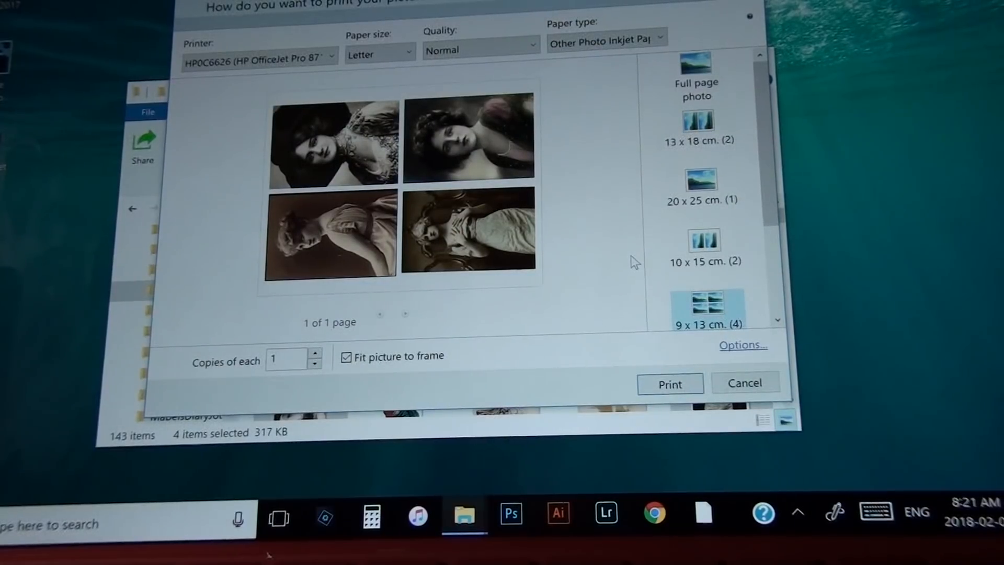
mouse_move(517, 323)
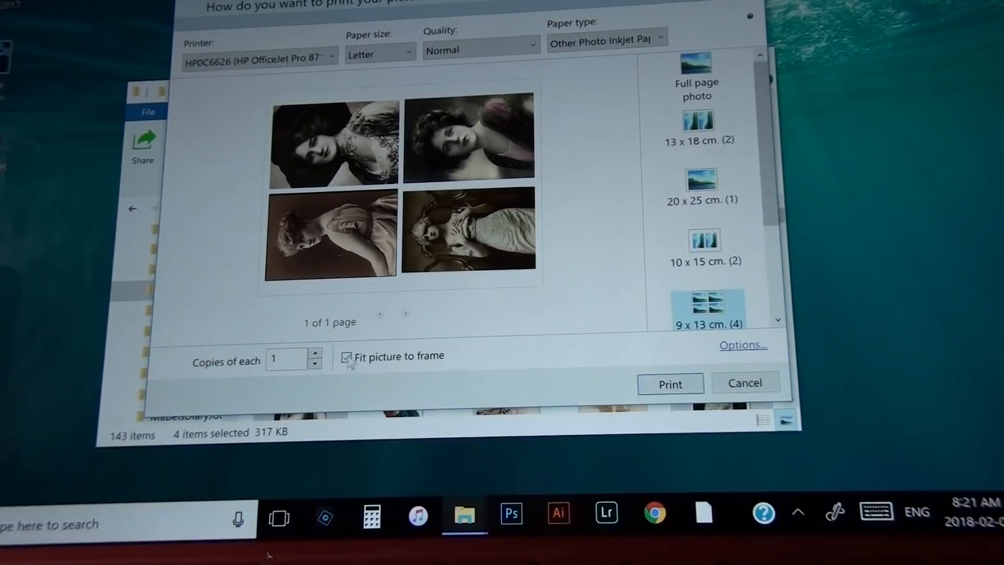
click(346, 357)
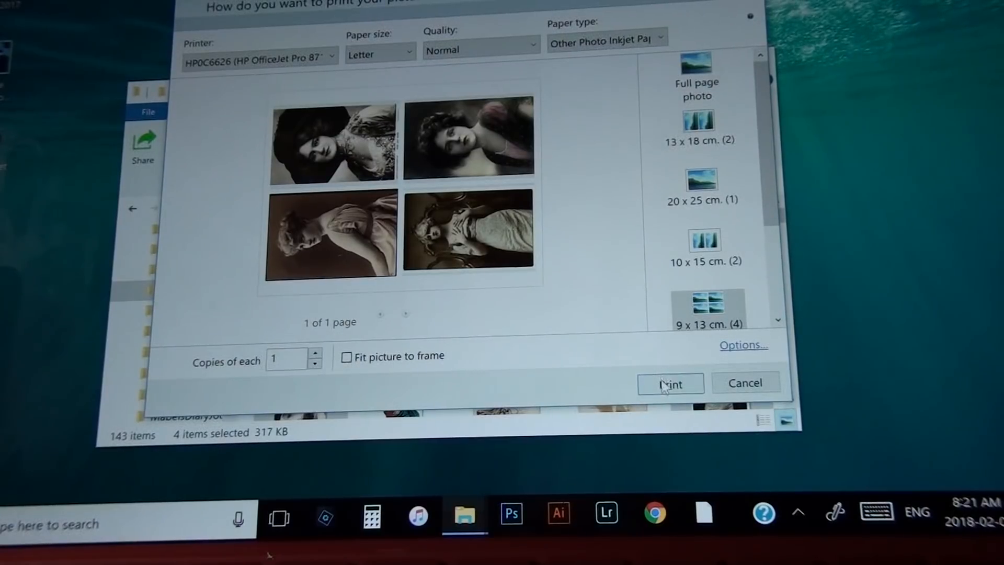
Step: Print the four-portrait page, then deselect one photo in the ladies folder
click(671, 384)
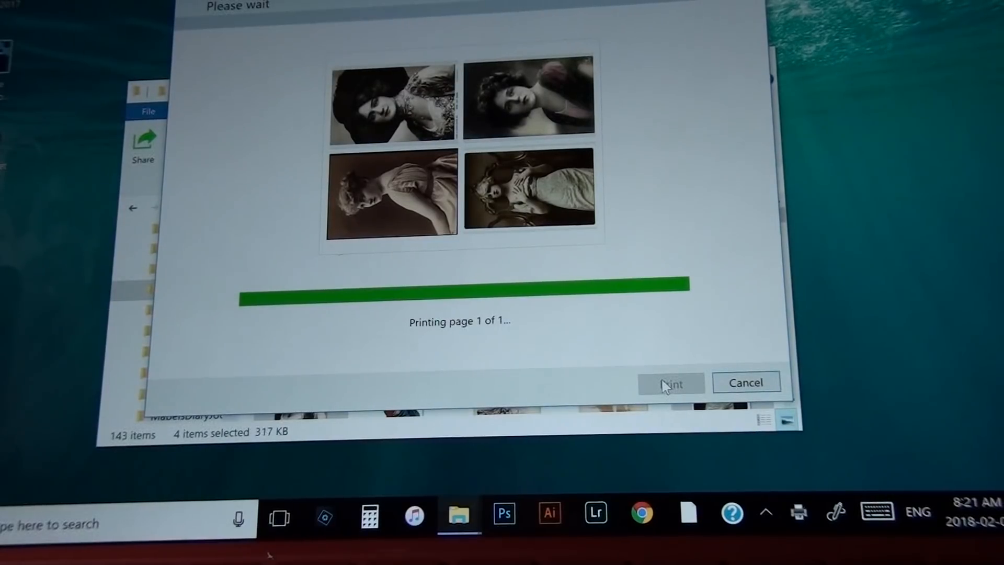
click(670, 382)
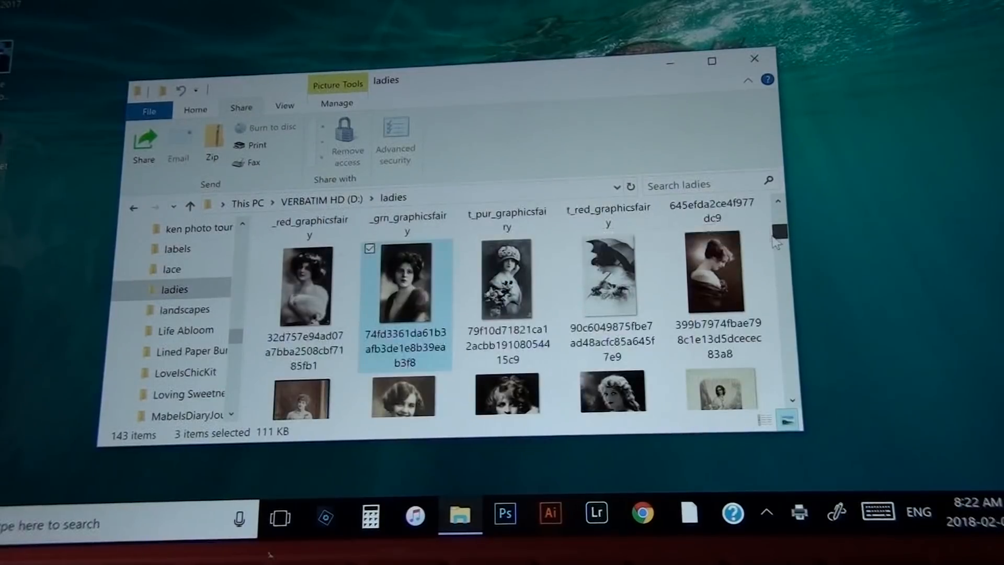
click(369, 248)
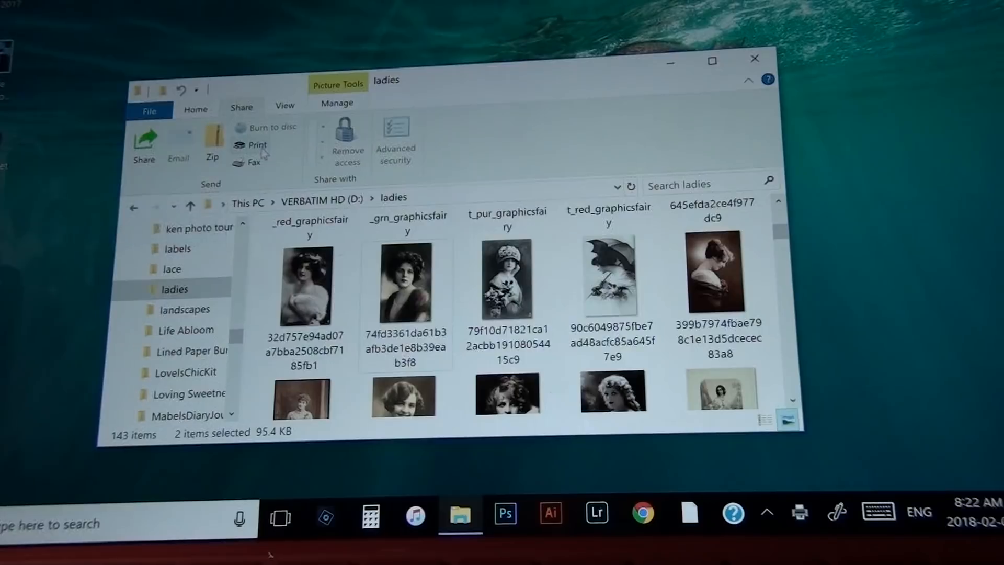
Step: Print the two ticked portraits in the 9 x 13 cm (4) layout, 2 copies each
click(255, 145)
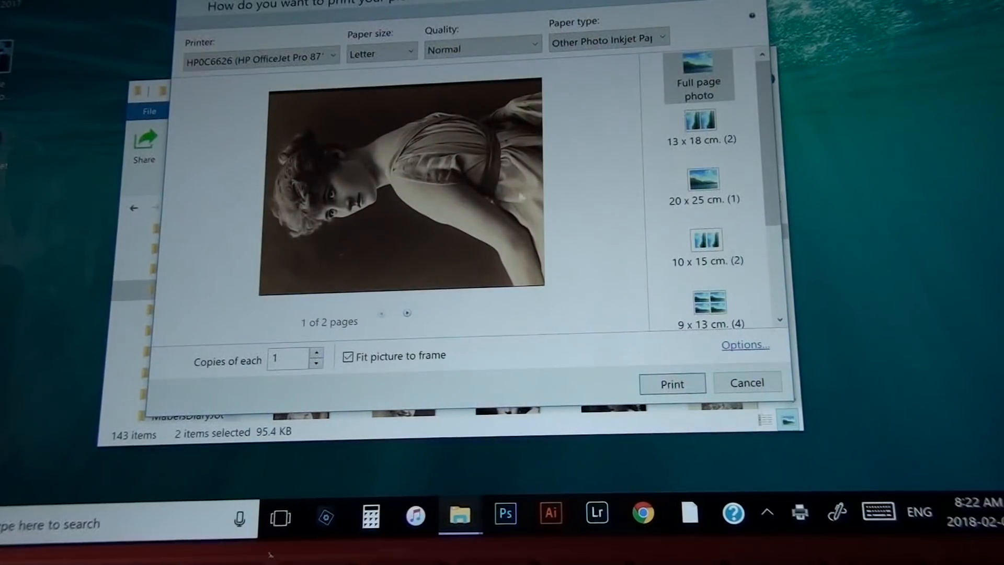
click(708, 302)
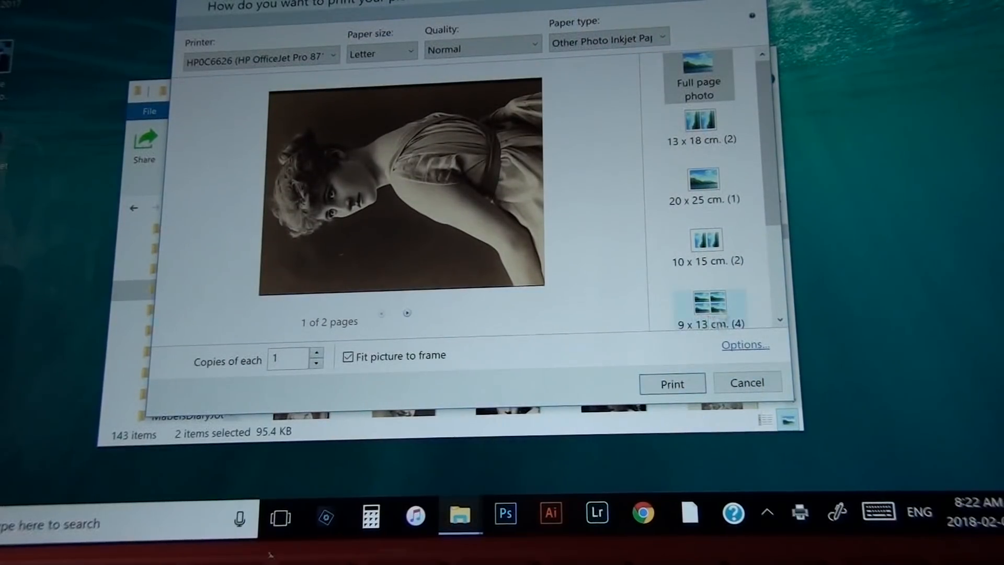
mouse_move(723, 312)
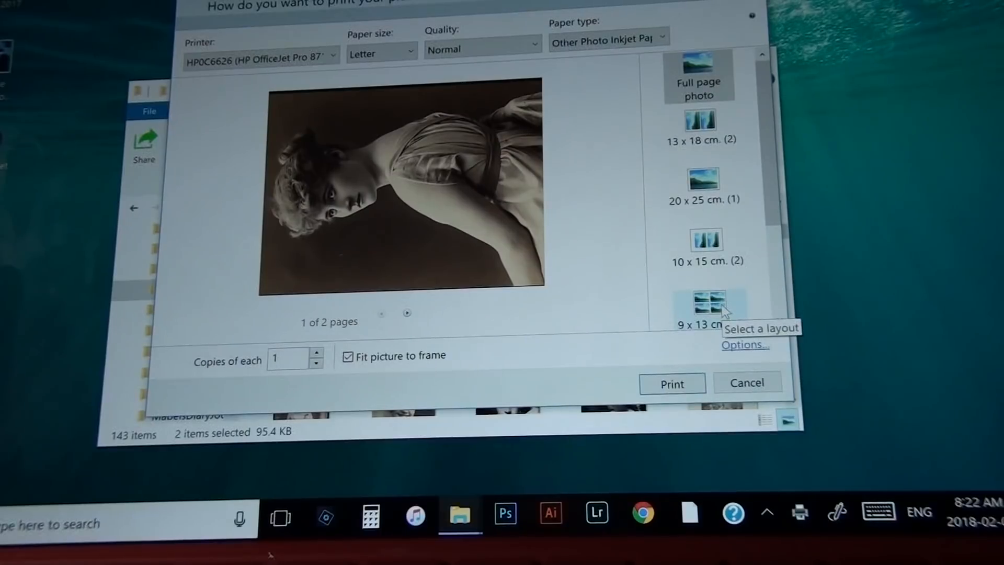
click(708, 305)
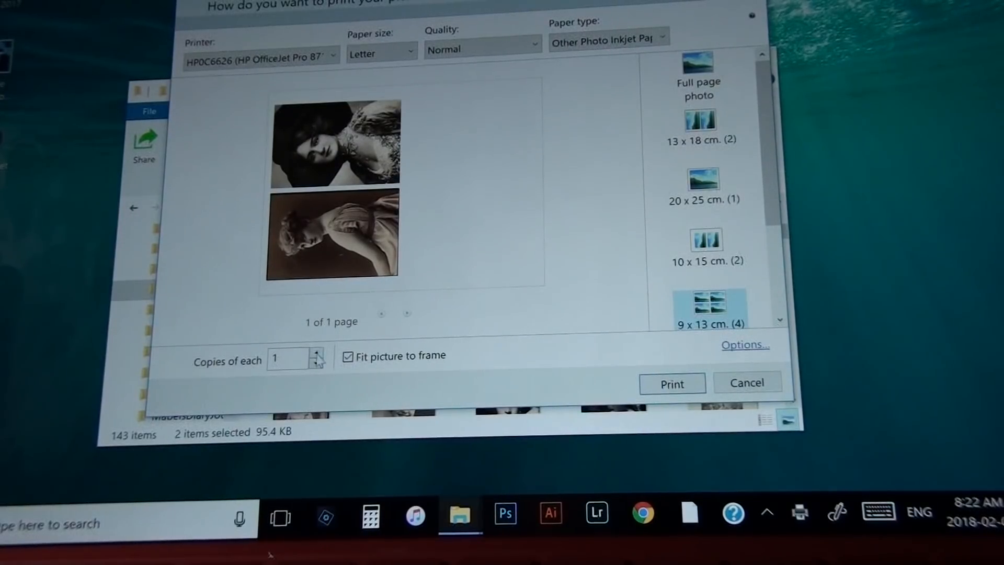
click(317, 352)
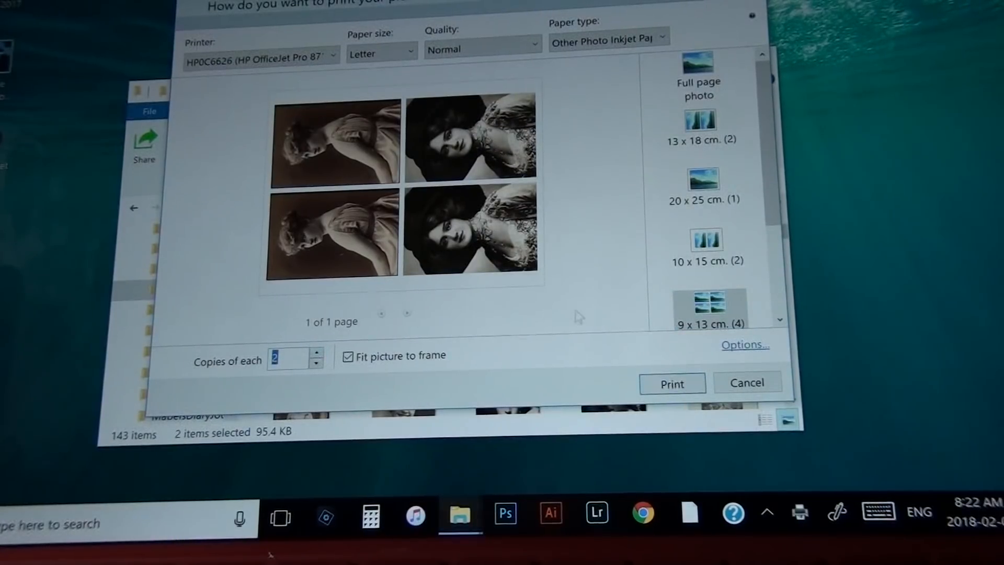
mouse_move(596, 320)
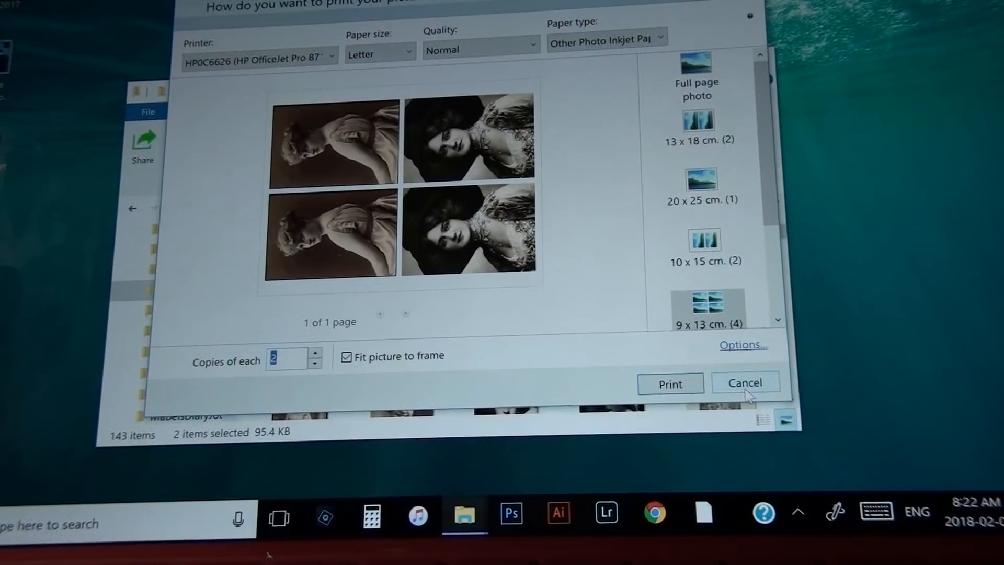
Step: Cancel the Print Pictures dialog and close the File Explorer window
click(744, 383)
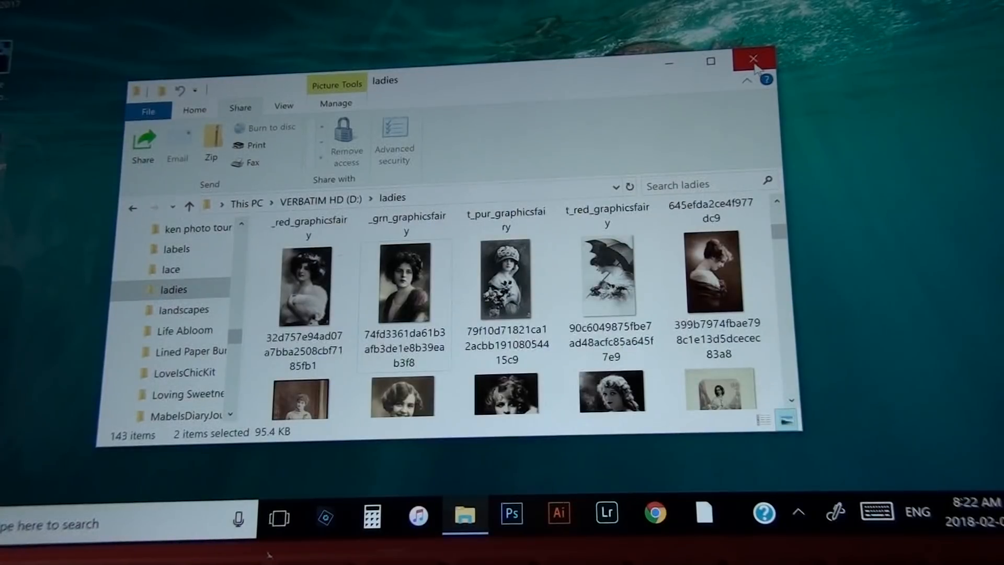
click(754, 58)
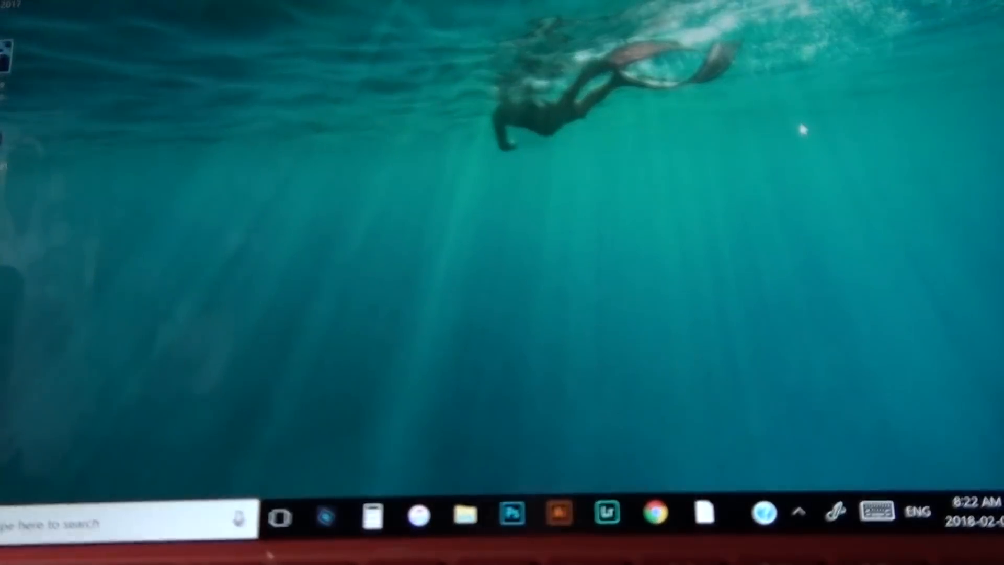